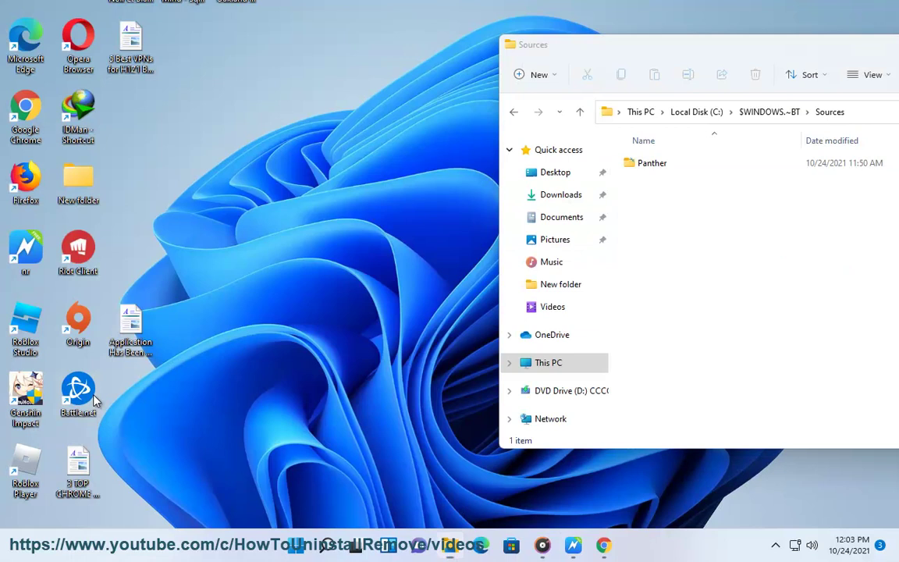
Open the desktop guide on fixing the blocked graphics hardware error
right_click(78, 393)
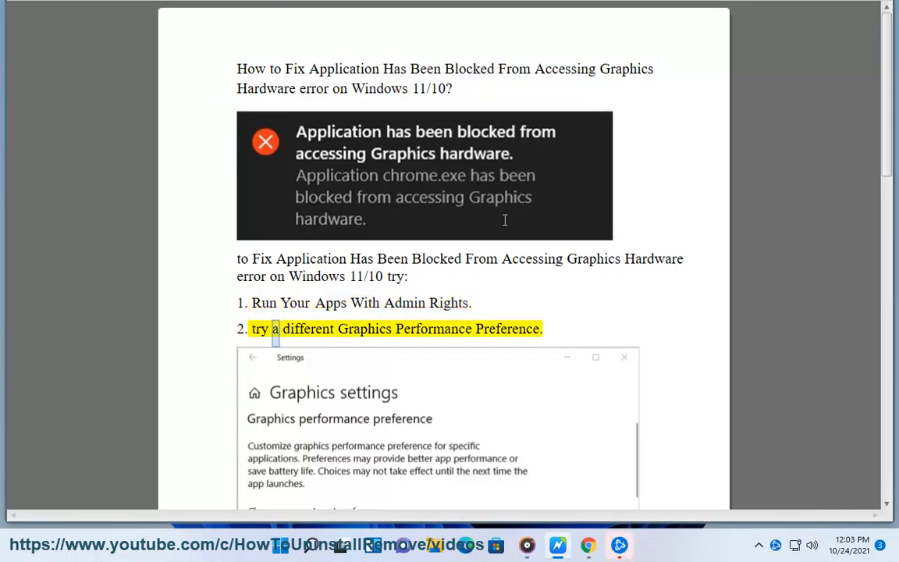
Scroll the guide down to the graphics performance preference tip in step 2
scroll("down", 3)
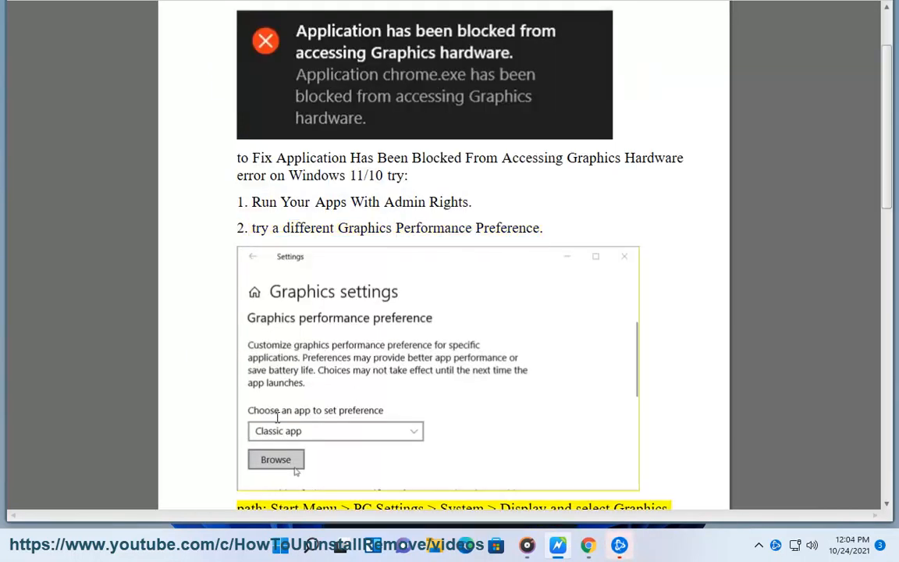
scroll("down", 3)
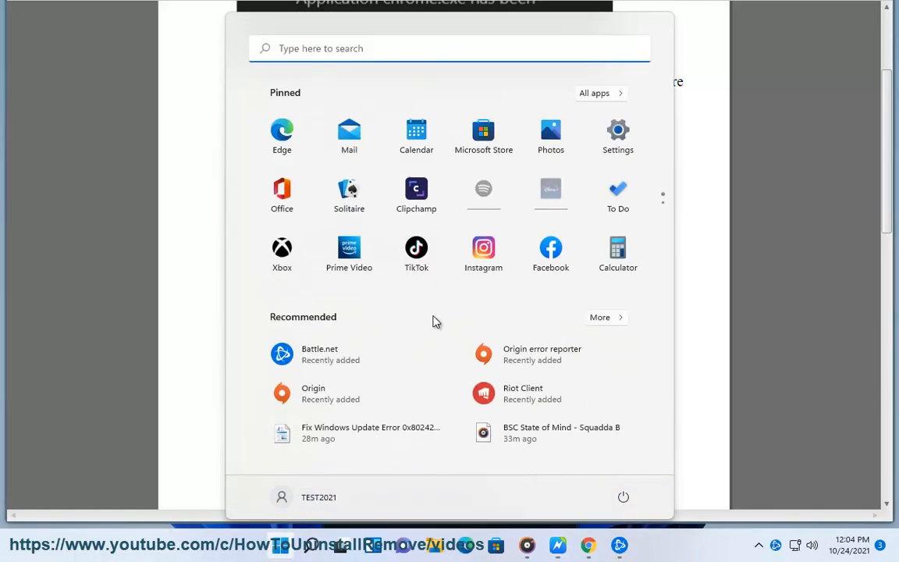
Go to System > Display in Settings, checking the fix guide alongside
left_click(617, 131)
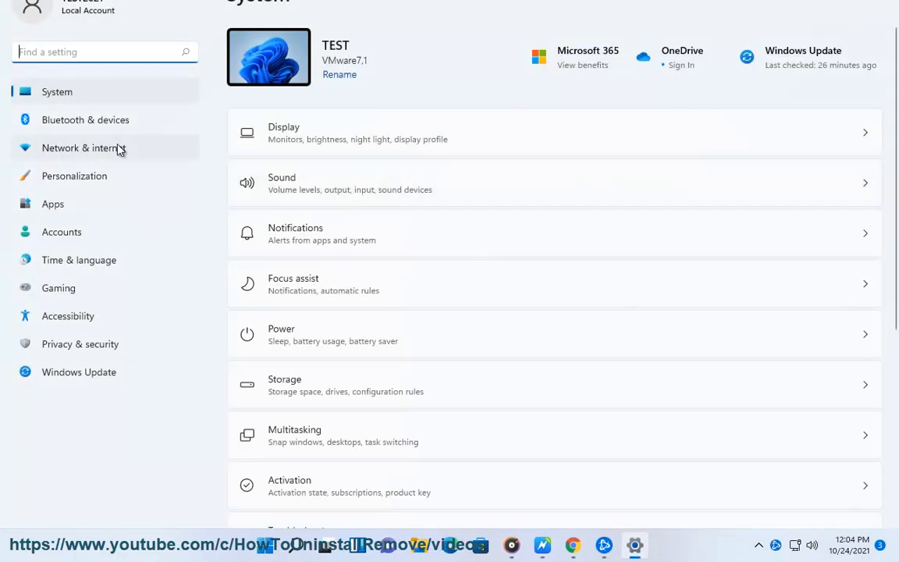
left_click(284, 131)
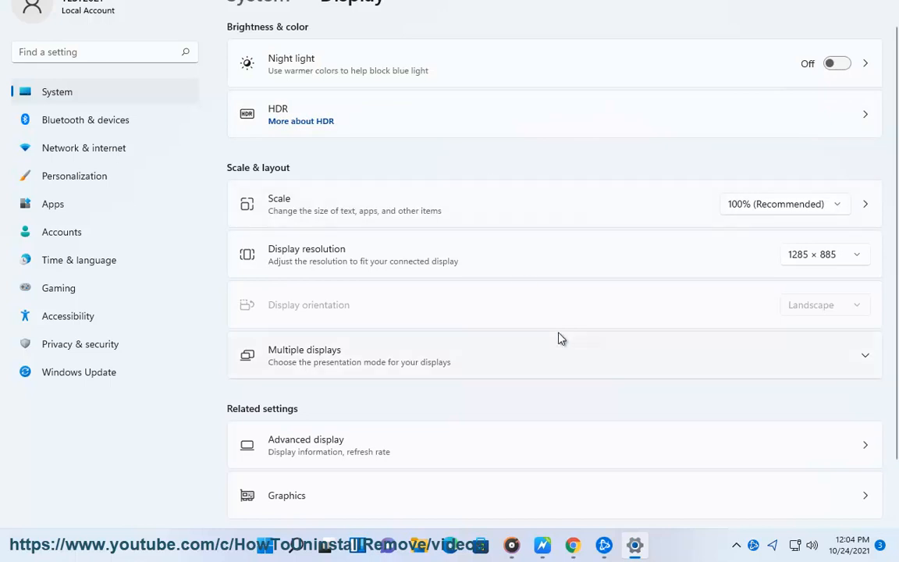
mouse_move(543, 545)
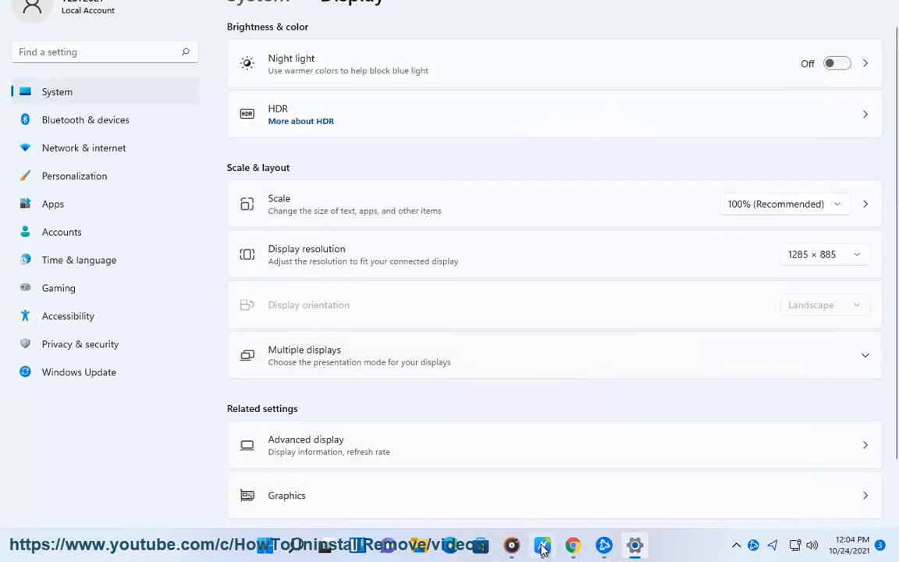
left_click(543, 544)
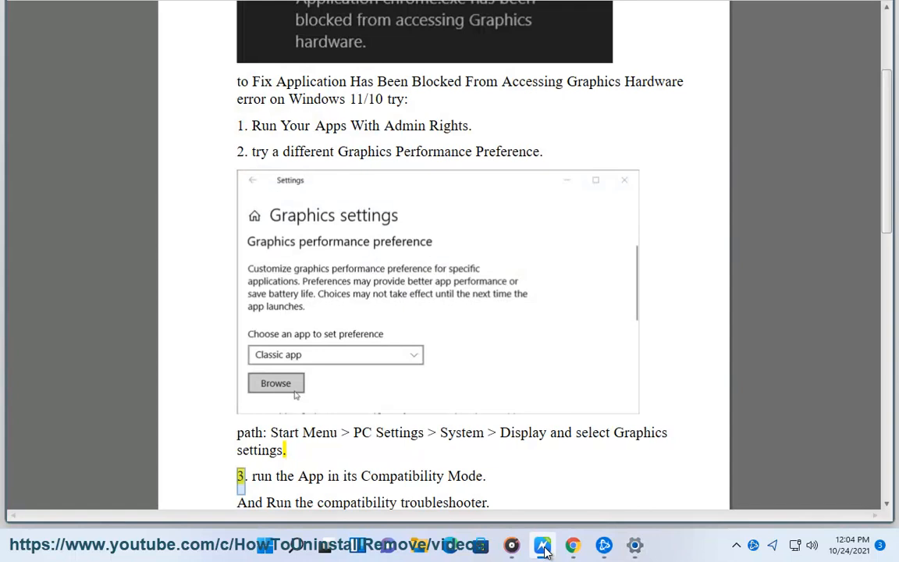
left_click(634, 545)
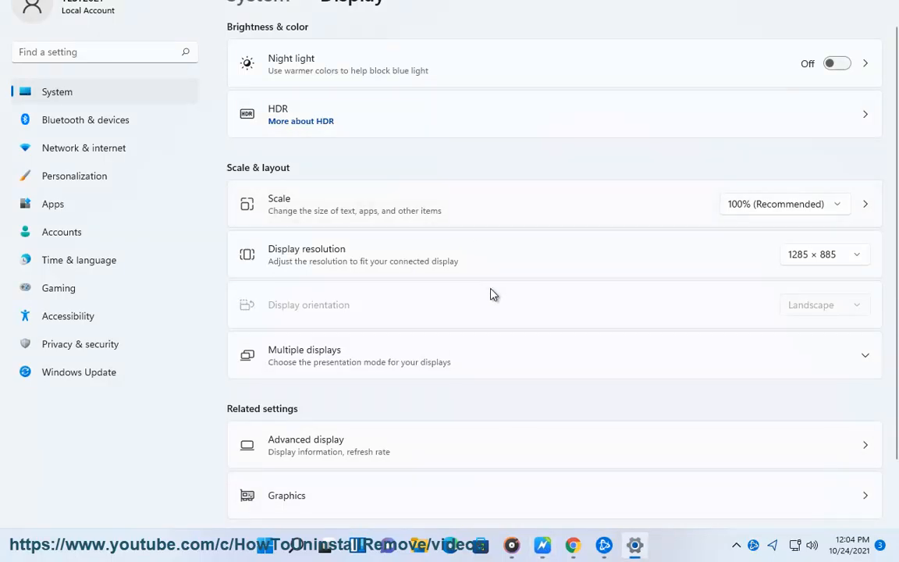
Review the Graphics per-app list and Advanced display details for Display 1
scroll("down", 3)
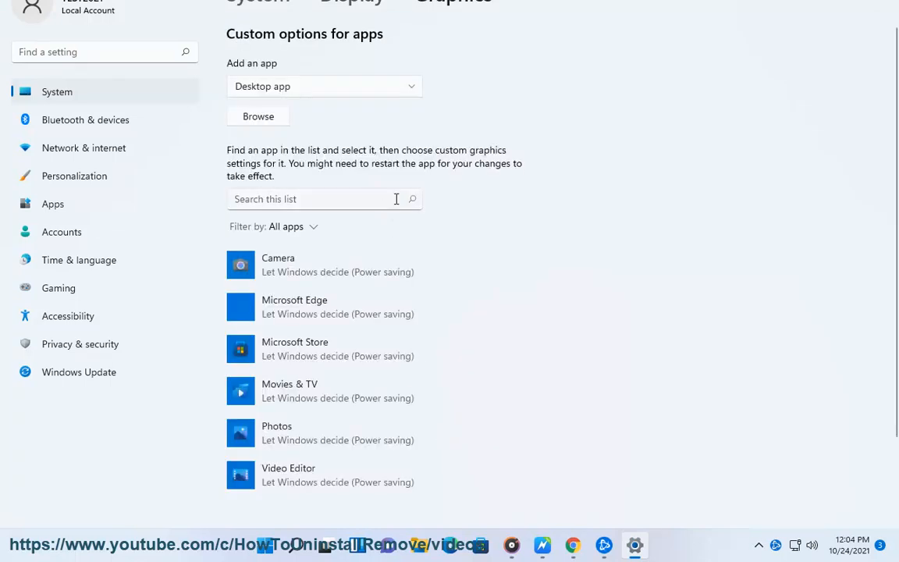
scroll("down", 3)
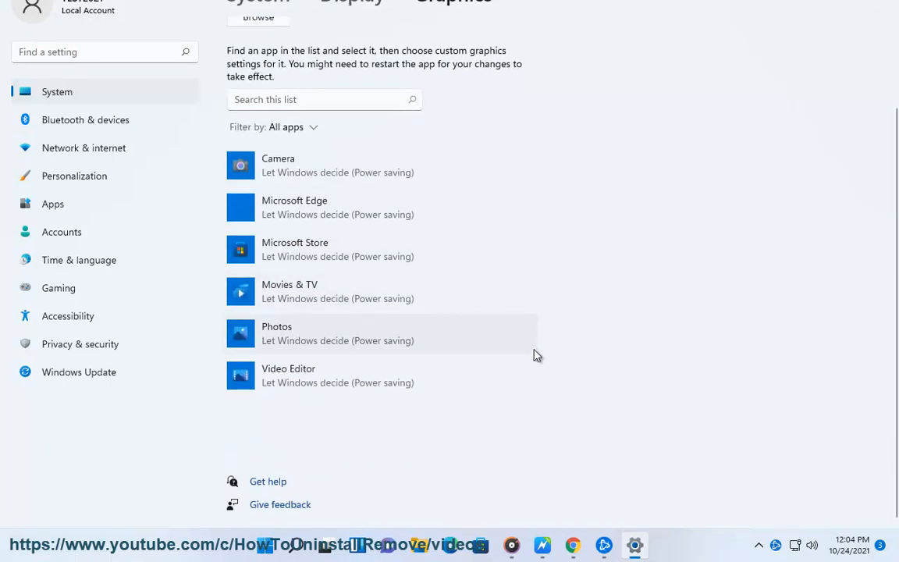
scroll("up", 3)
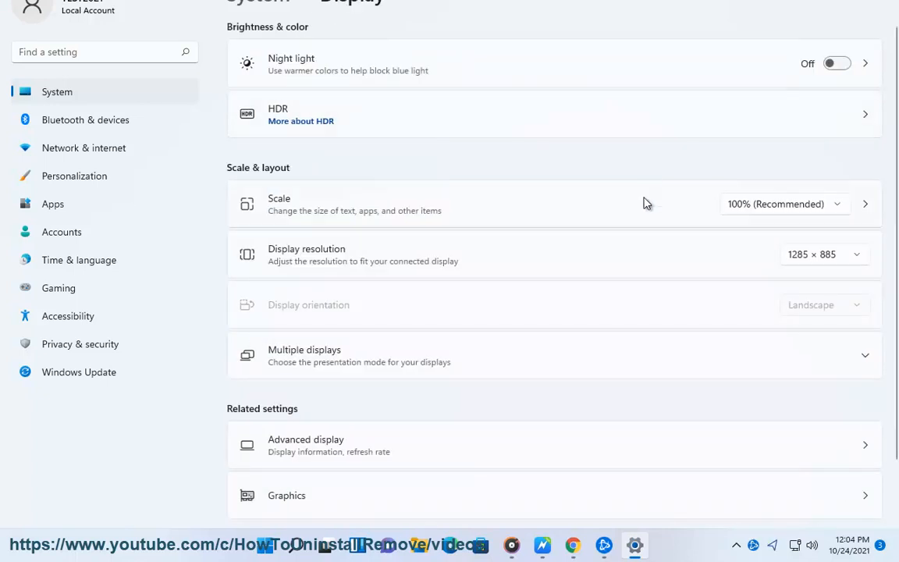
scroll("down", 3)
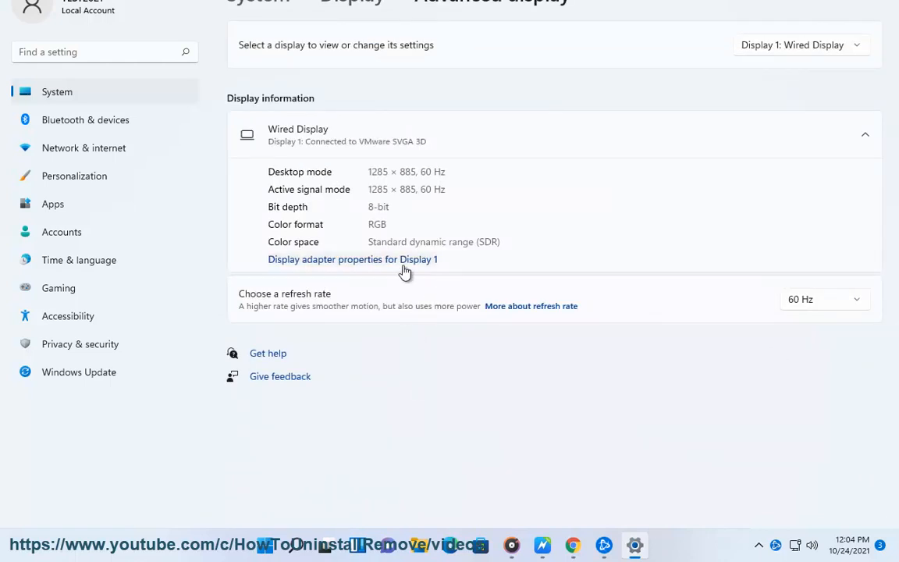
left_click(542, 545)
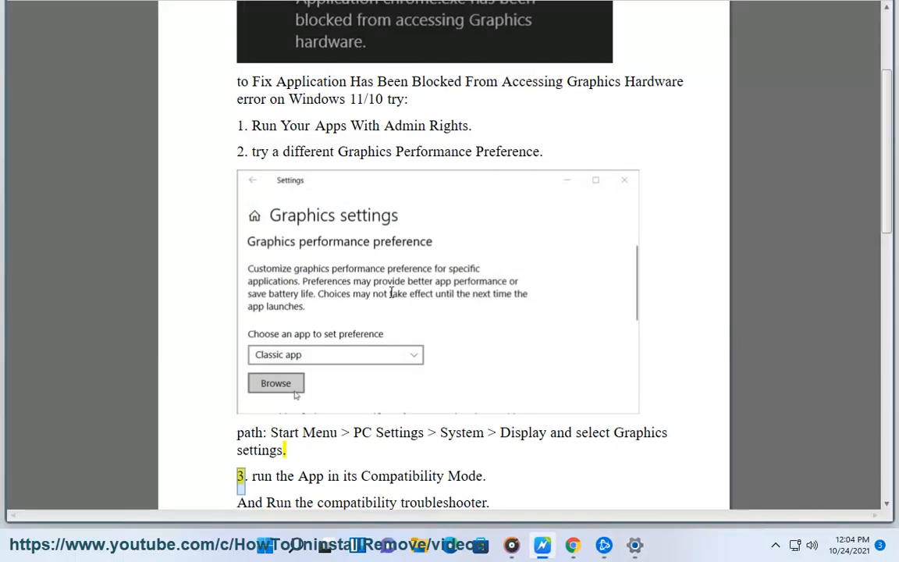
mouse_move(621, 362)
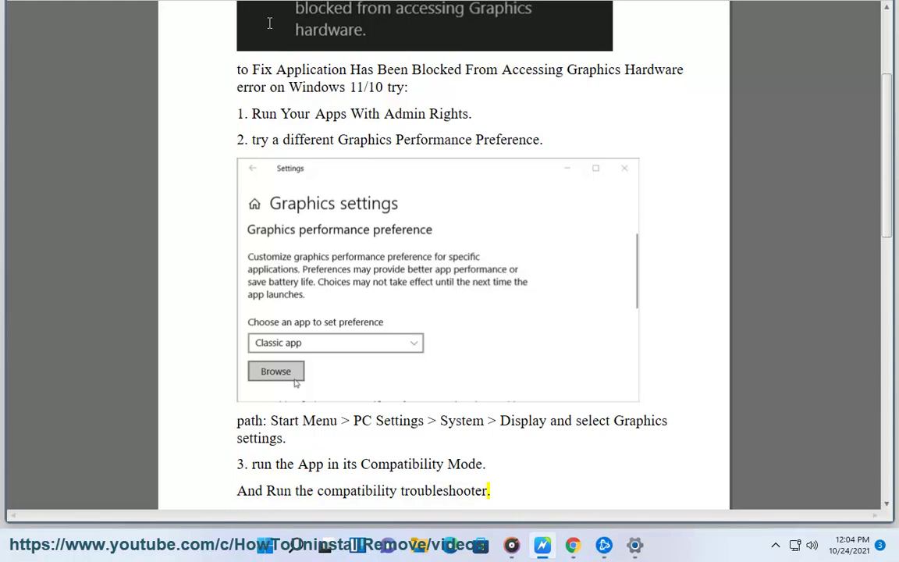
Scroll the guide to the compatibility mode and troubleshooter tip in step 3
scroll("down", 3)
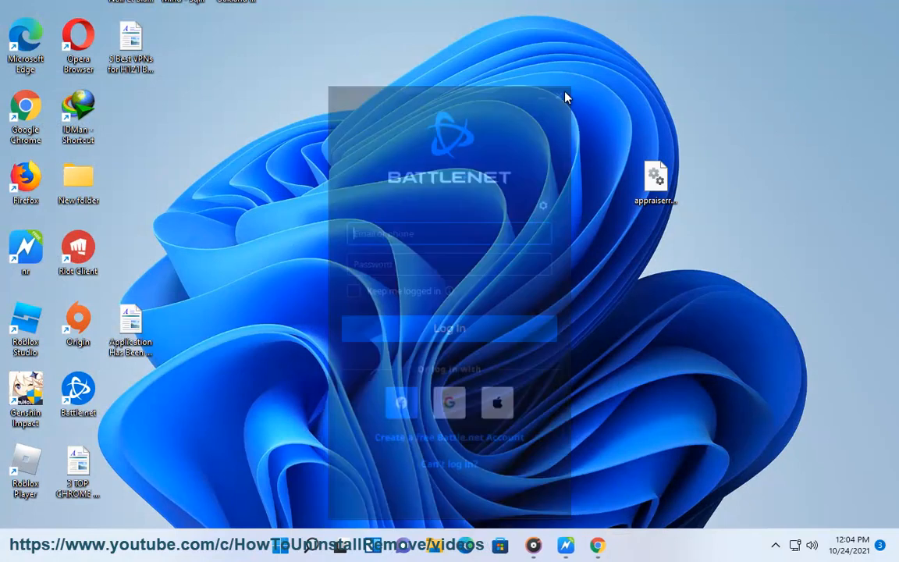
Run the compatibility troubleshooter from the Battle.net shortcut's Compatibility properties, then bring up Avast Driver Updater
right_click(78, 394)
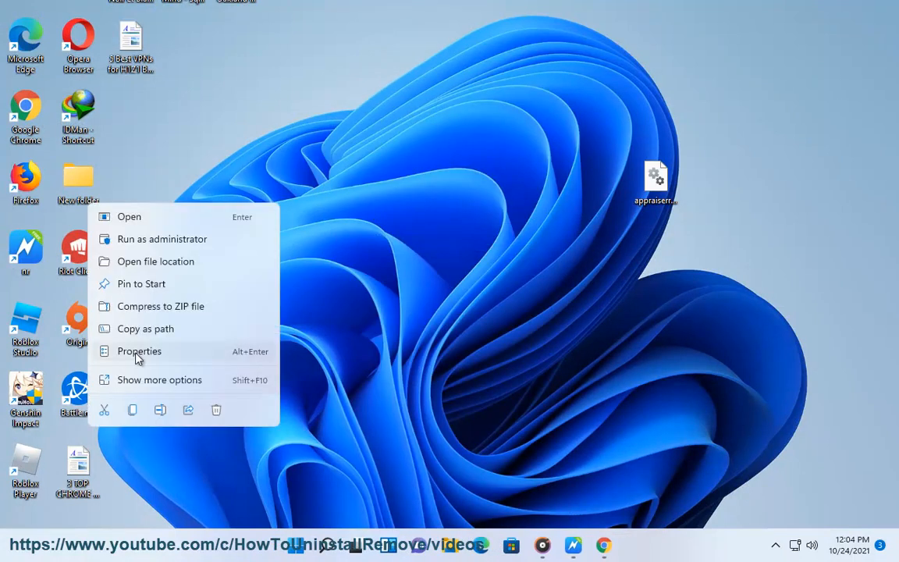
left_click(139, 349)
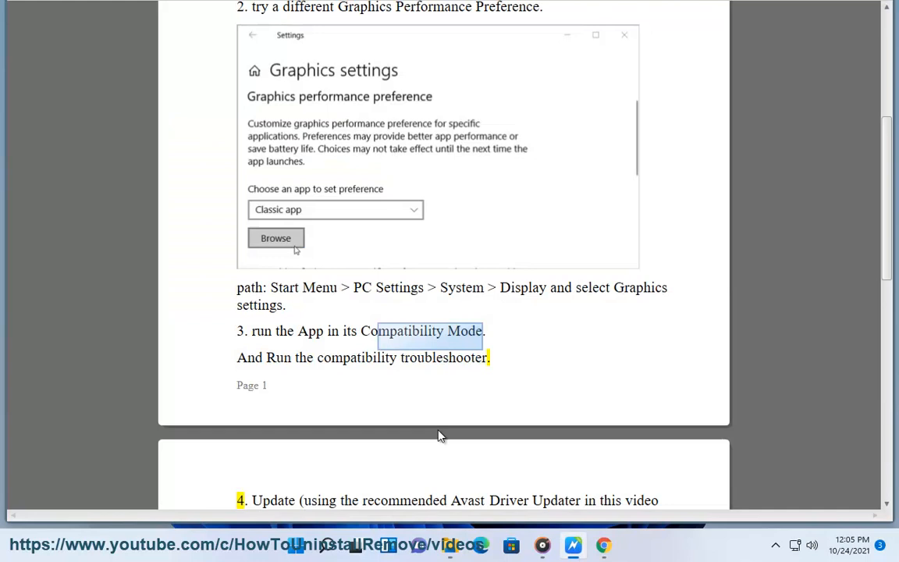
double_click(443, 357)
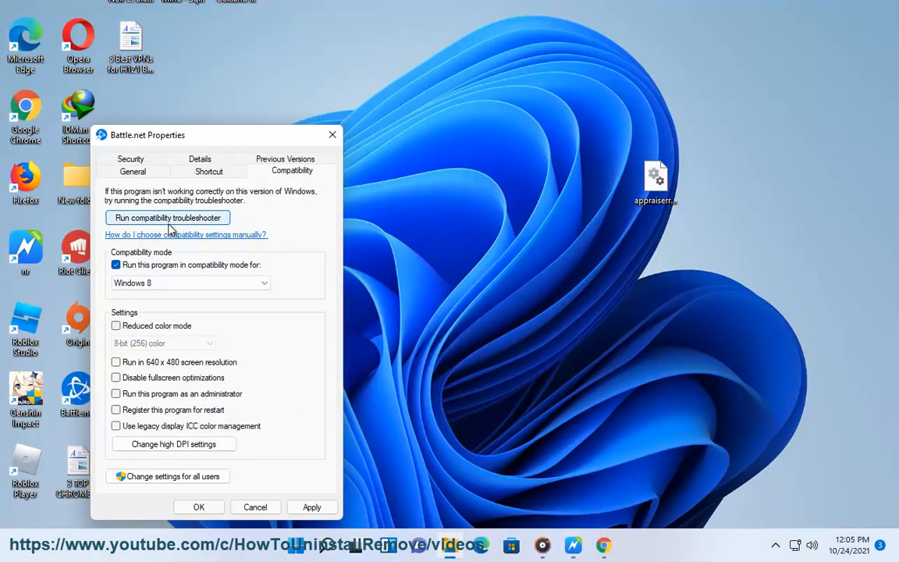
left_click(165, 219)
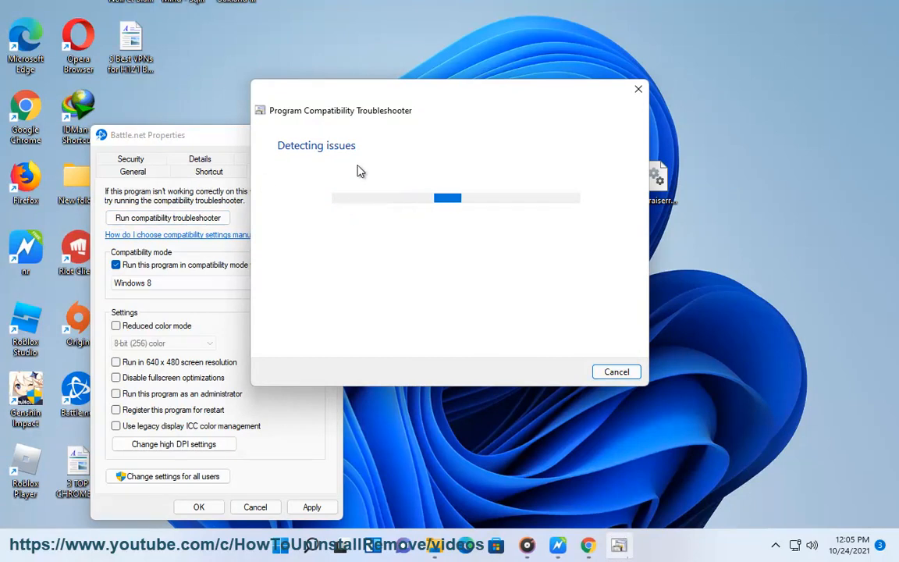
mouse_move(557, 545)
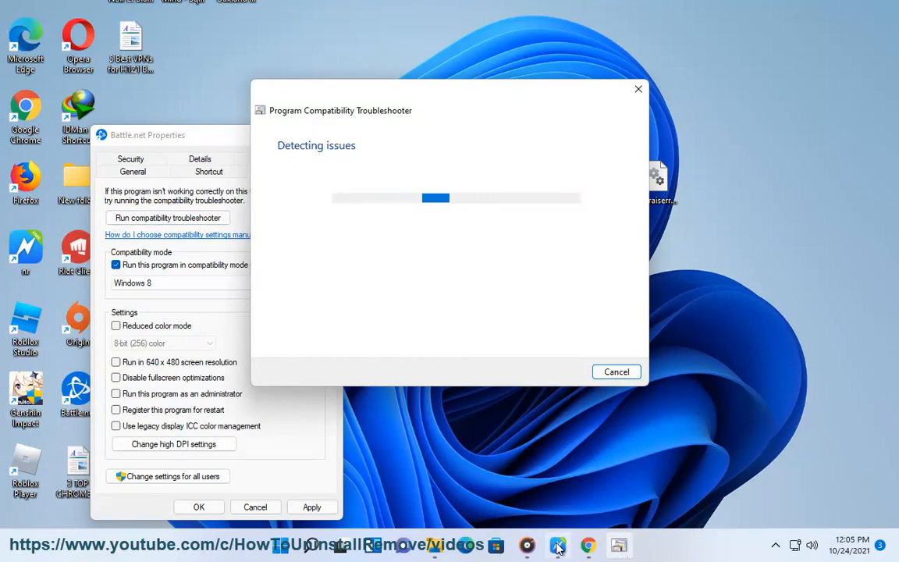
left_click(616, 371)
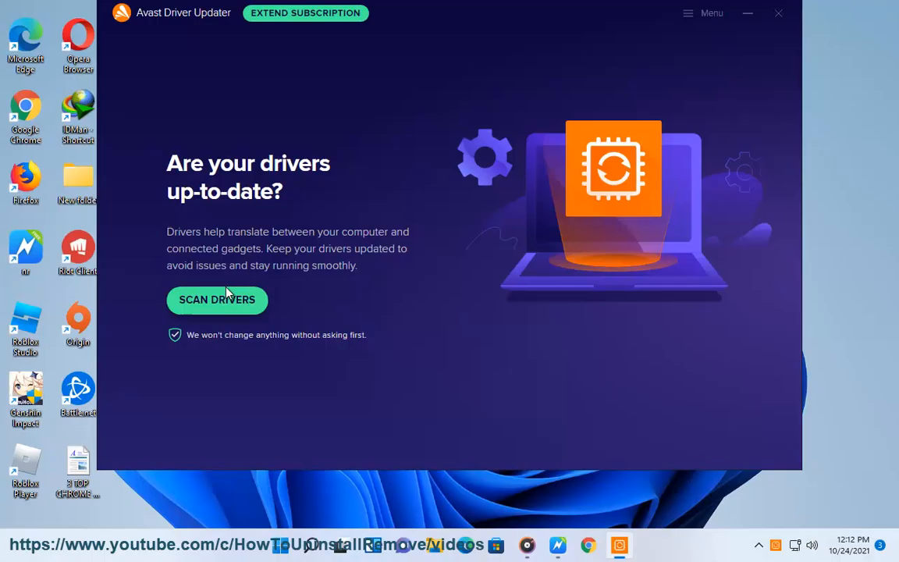
Start an Avast Driver Updater scan for outdated drivers
left_click(216, 300)
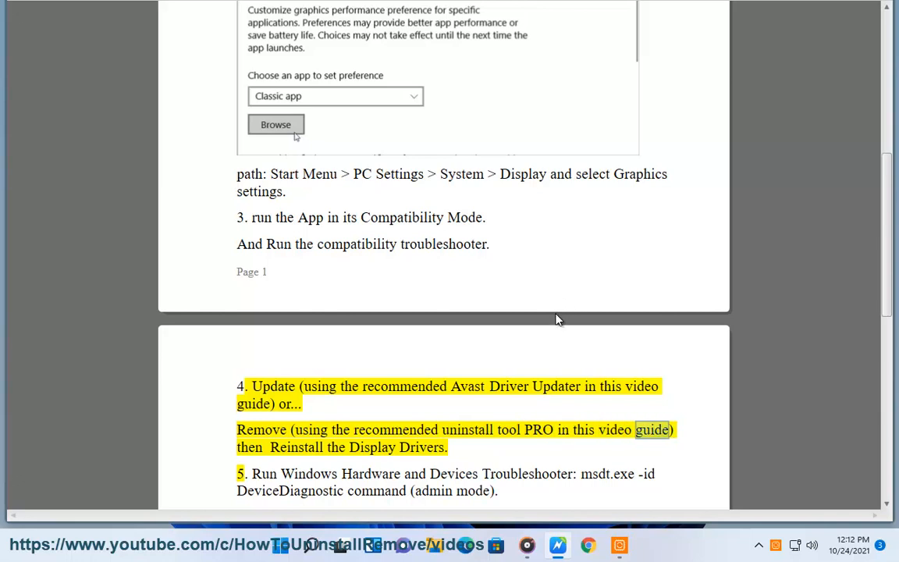
double_click(423, 446)
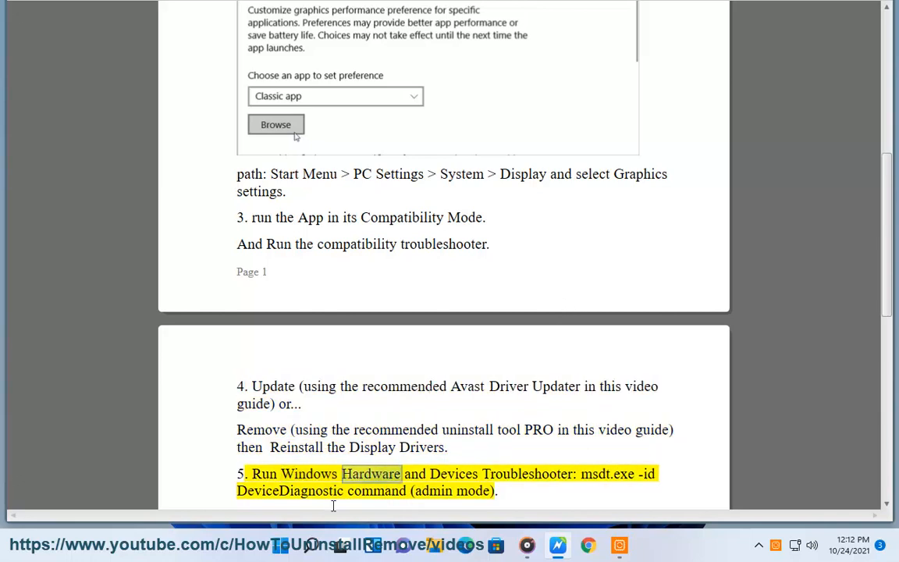
scroll("down", 3)
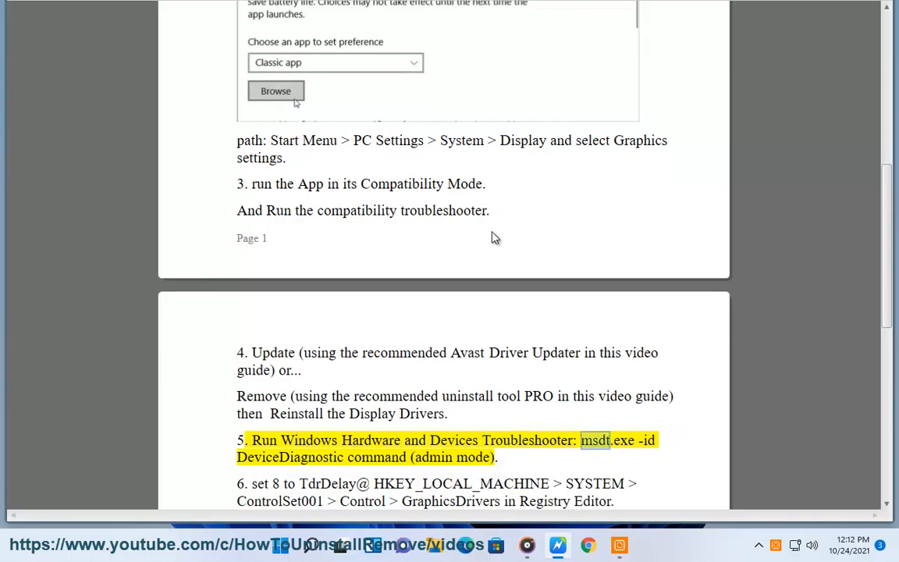
scroll("down", 3)
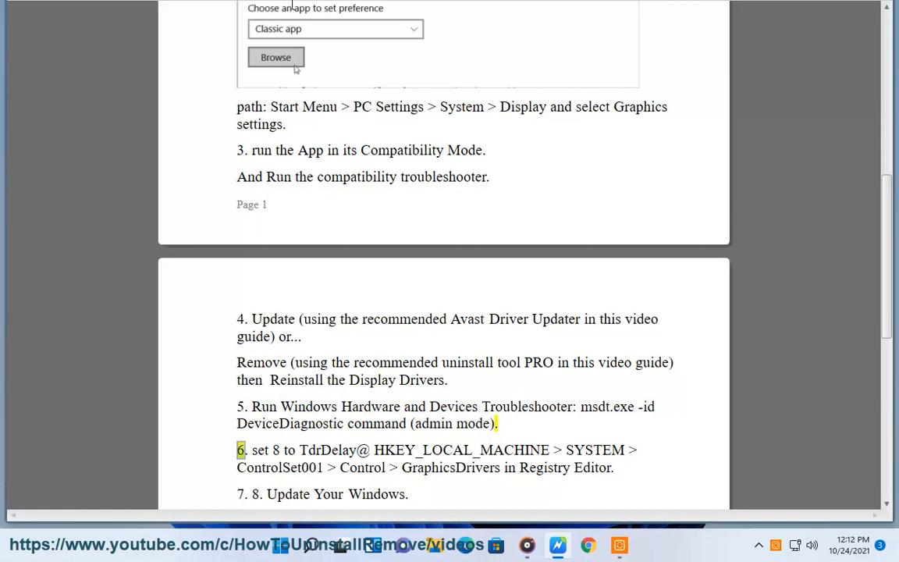
mouse_move(599, 412)
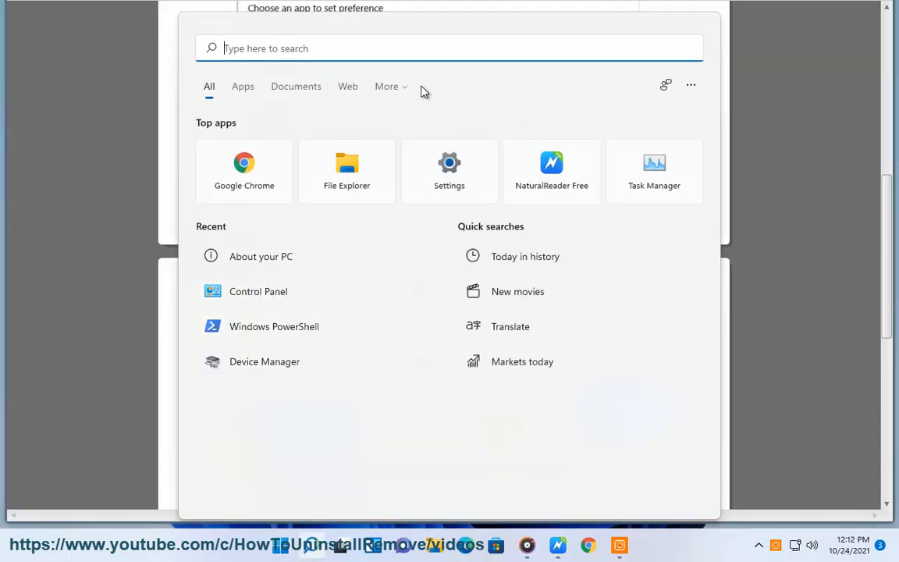
Run cmd as administrator to launch msdt.exe -id DeviceDiagnostic, then cancel the troubleshooter and close the prompt
type("cmd")
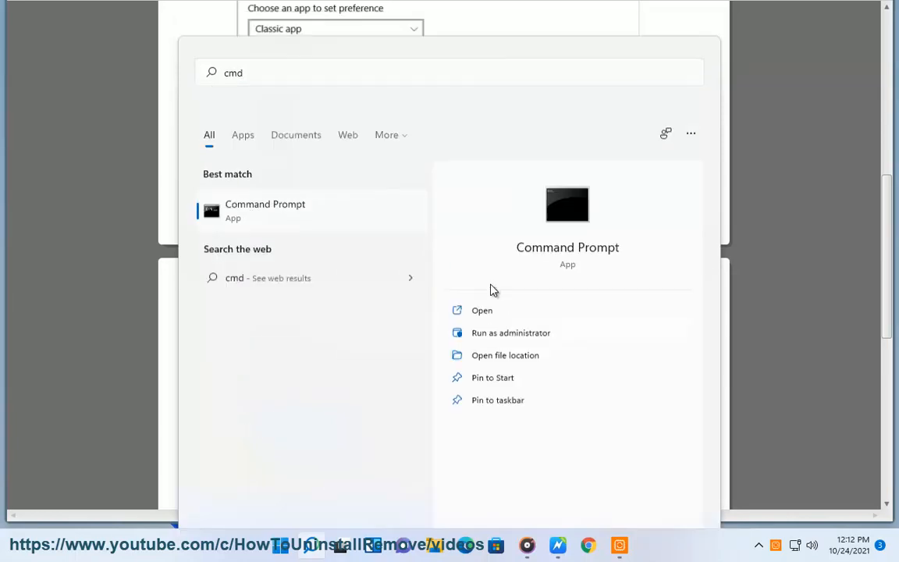
left_click(510, 332)
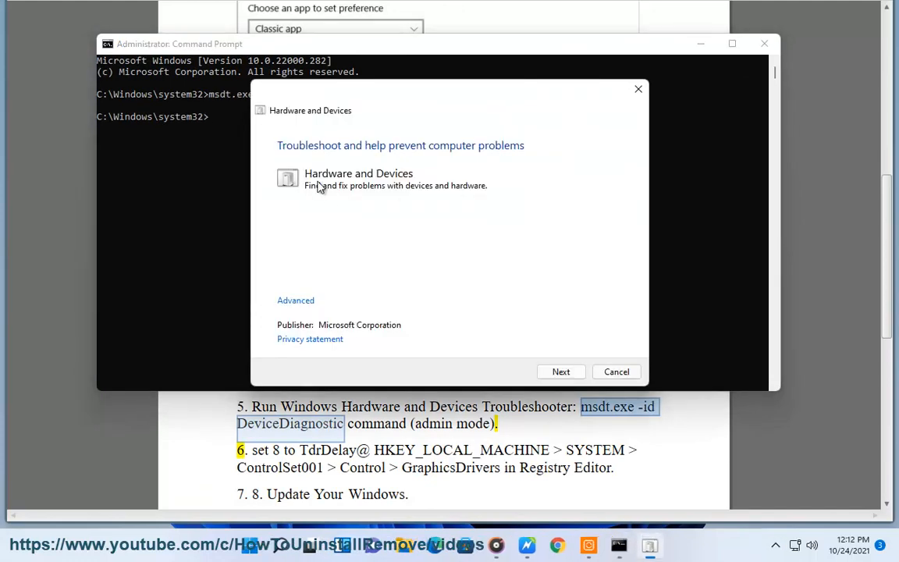
left_click(615, 371)
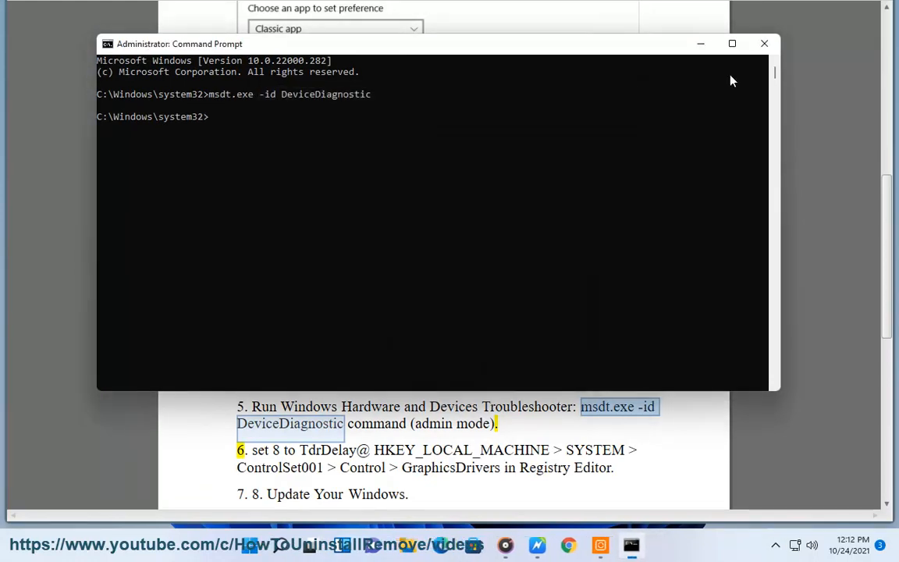
left_click(763, 43)
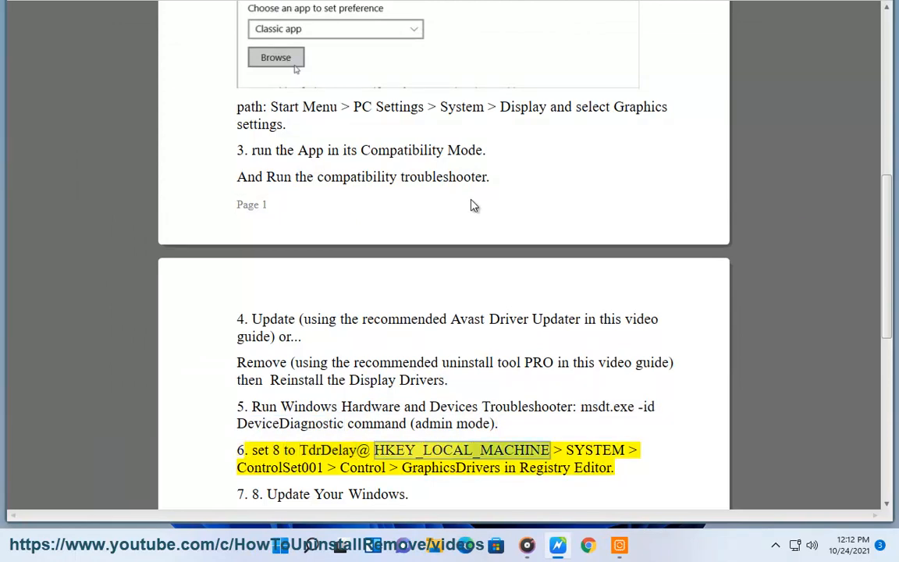
Select the registry key name in step 6 and scroll on to step 8's System Restore Point tip
double_click(279, 468)
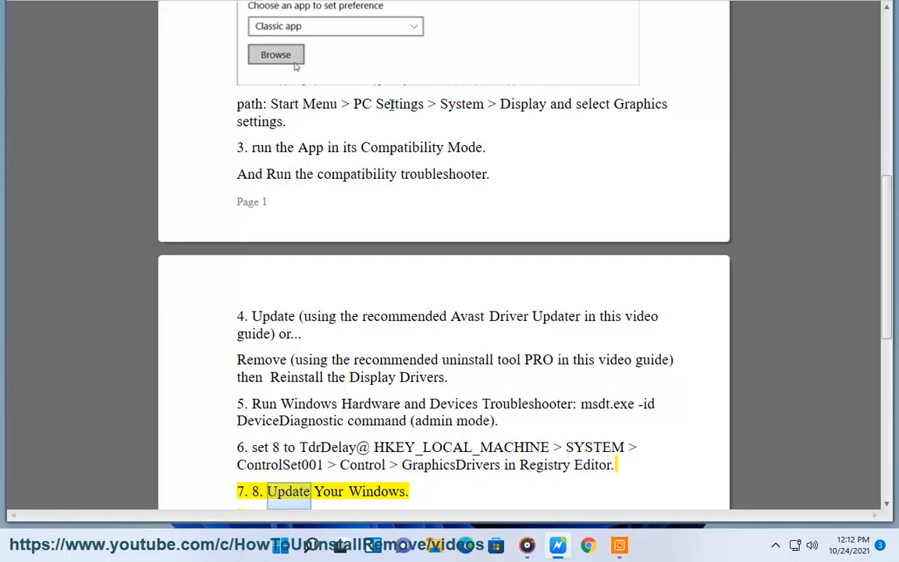
scroll("down", 3)
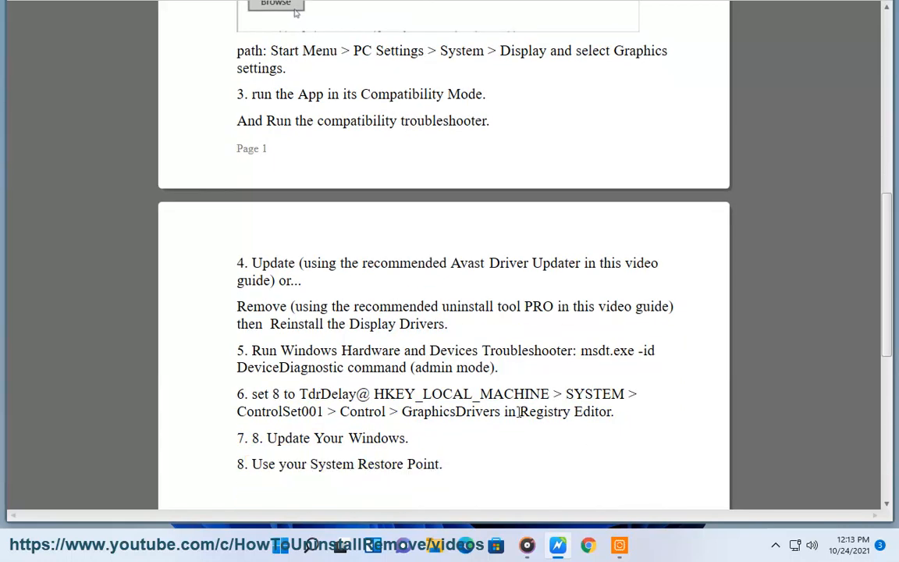
mouse_move(615, 422)
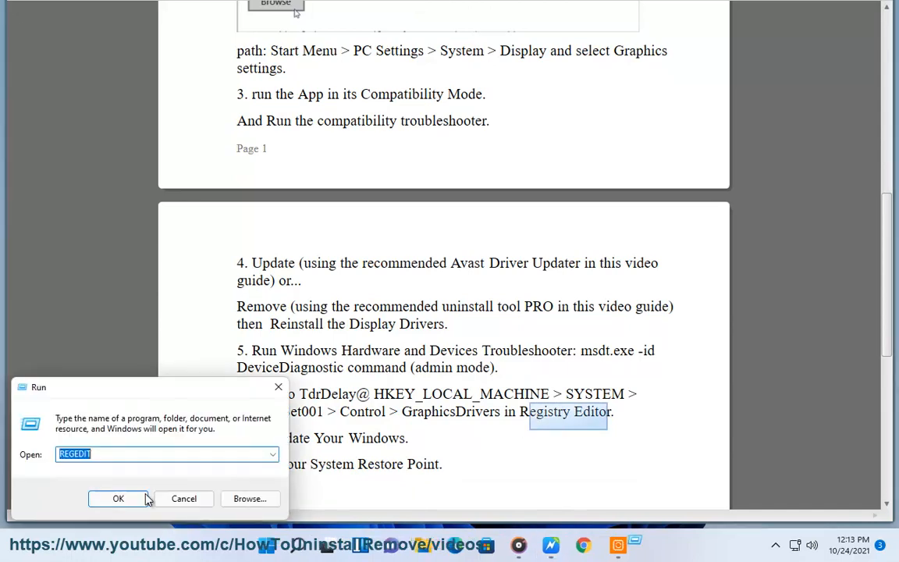
Launch regedit from Run and approve the User Account Control prompt
left_click(119, 499)
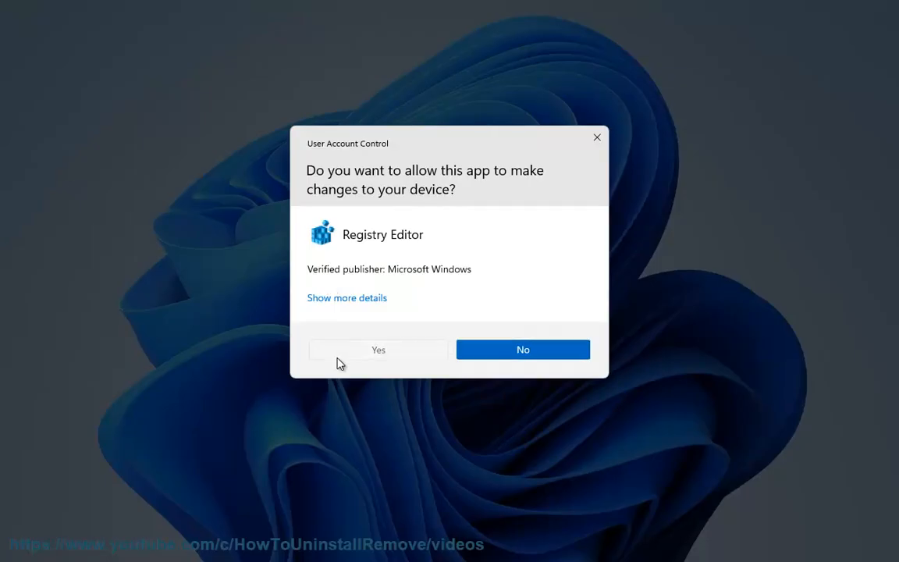
left_click(377, 350)
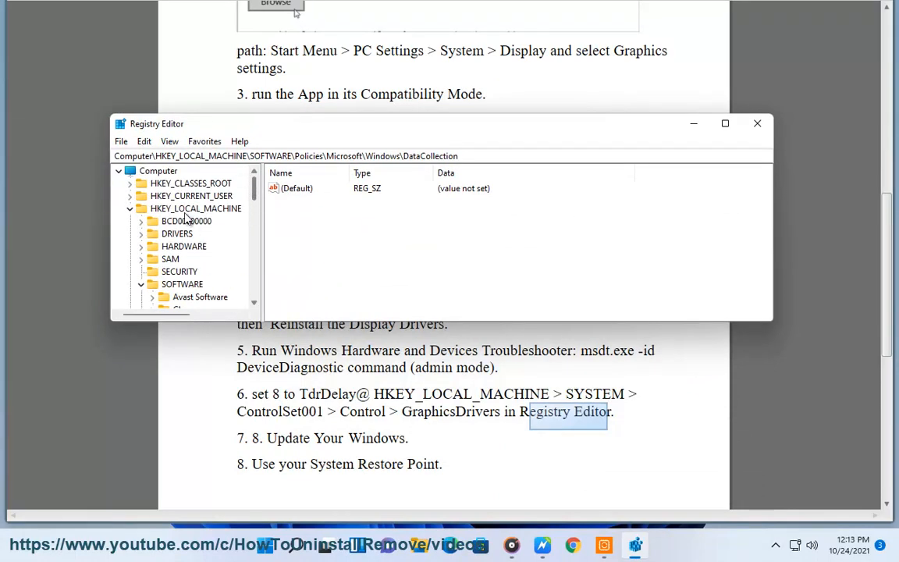
Navigate to HKLM\SYSTEM\ControlSet001\Control\GraphicsDrivers in the registry tree
left_click(195, 209)
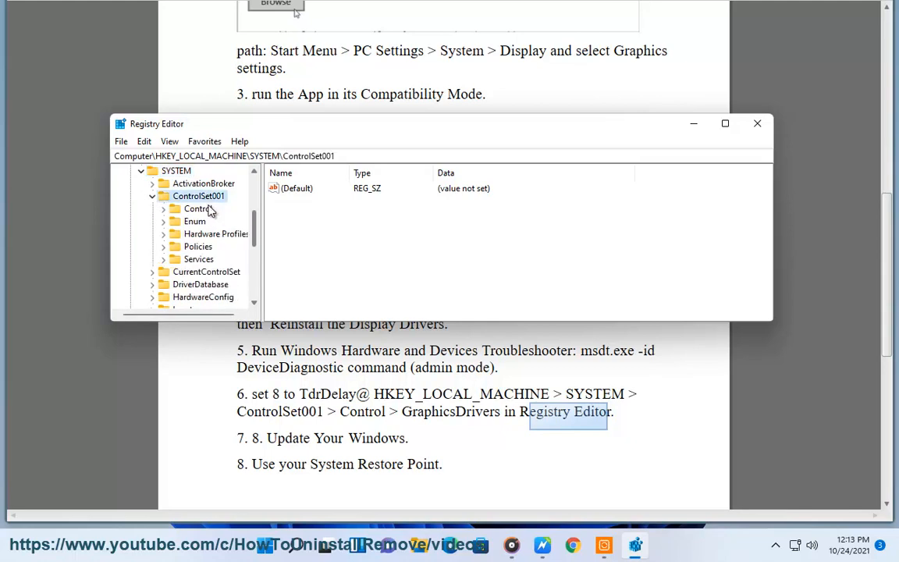
left_click(197, 209)
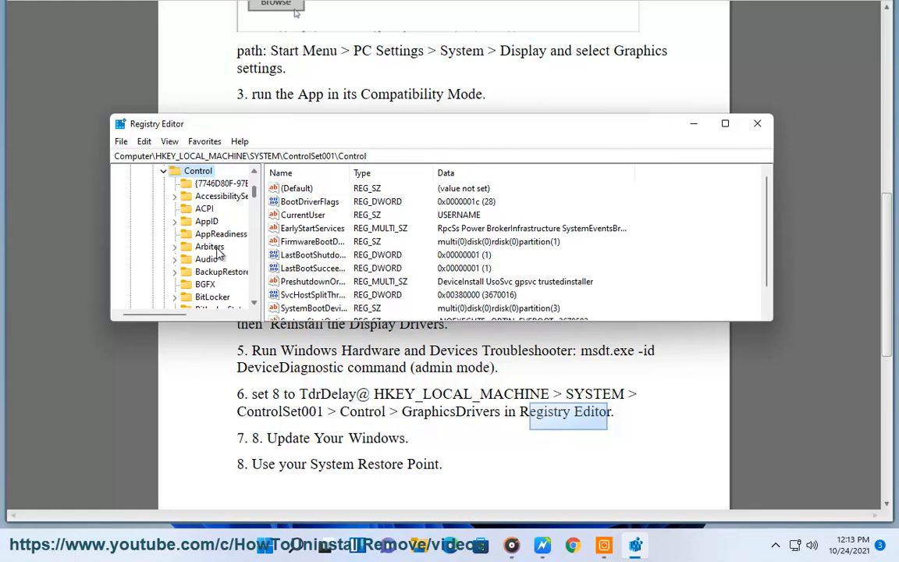
scroll("down", 3)
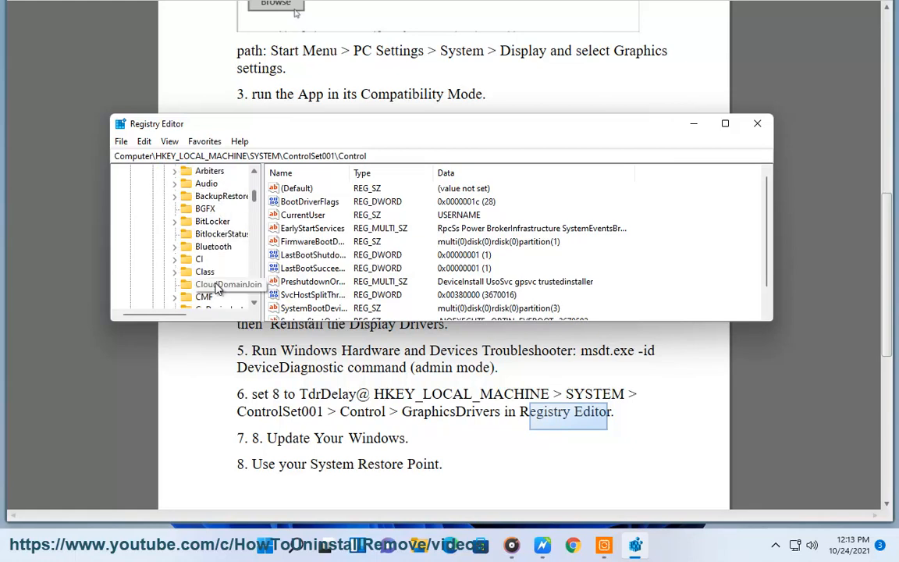
scroll("down", 3)
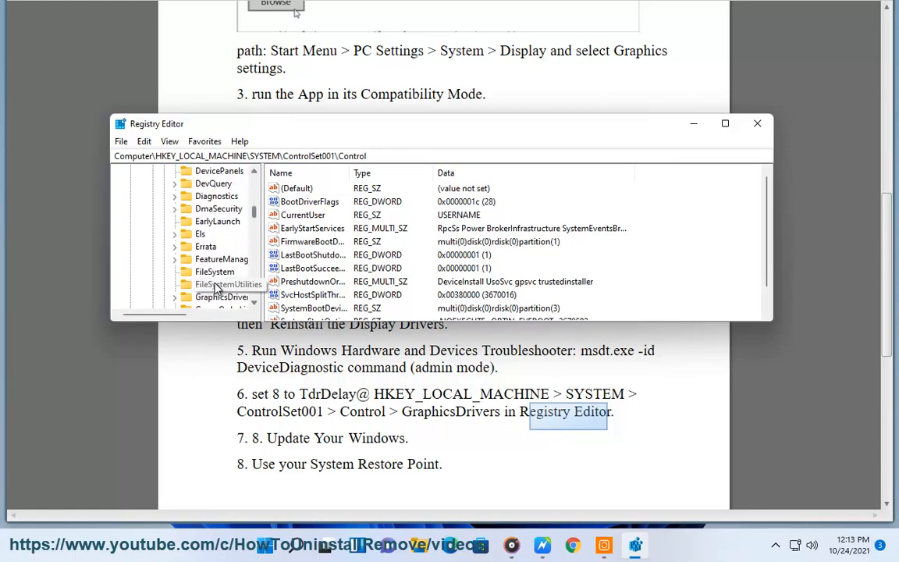
scroll("down", 3)
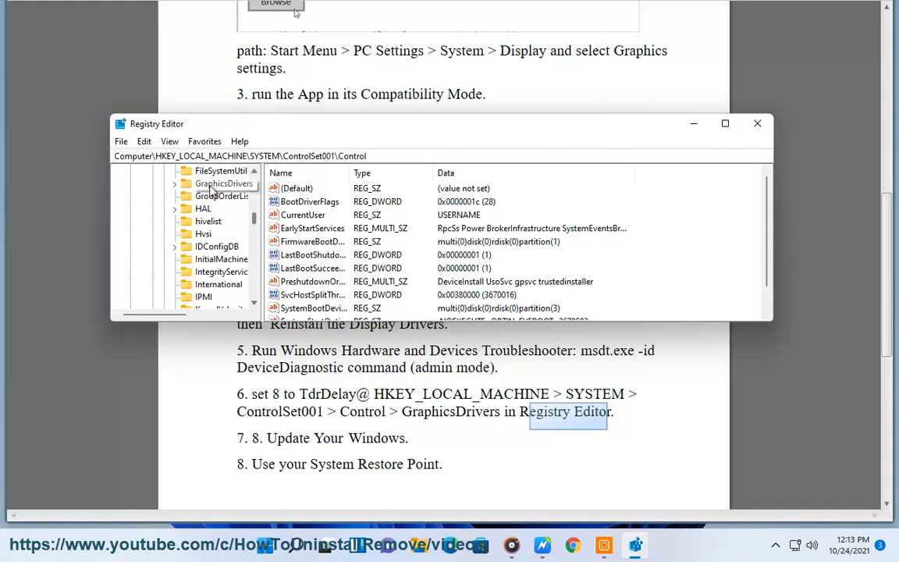
left_click(225, 184)
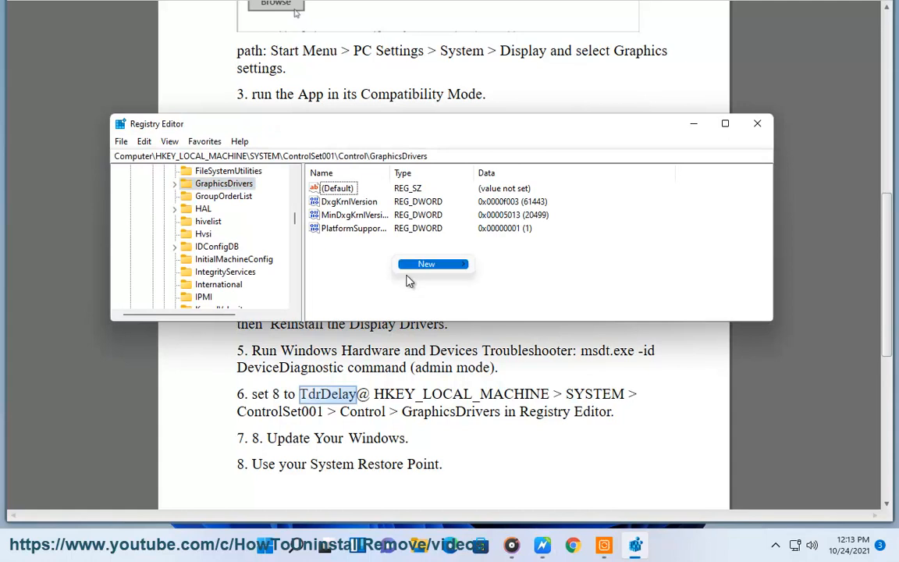
Create a TdrDelay DWORD (32-bit) value under GraphicsDrivers and set its data to 8
left_click(426, 264)
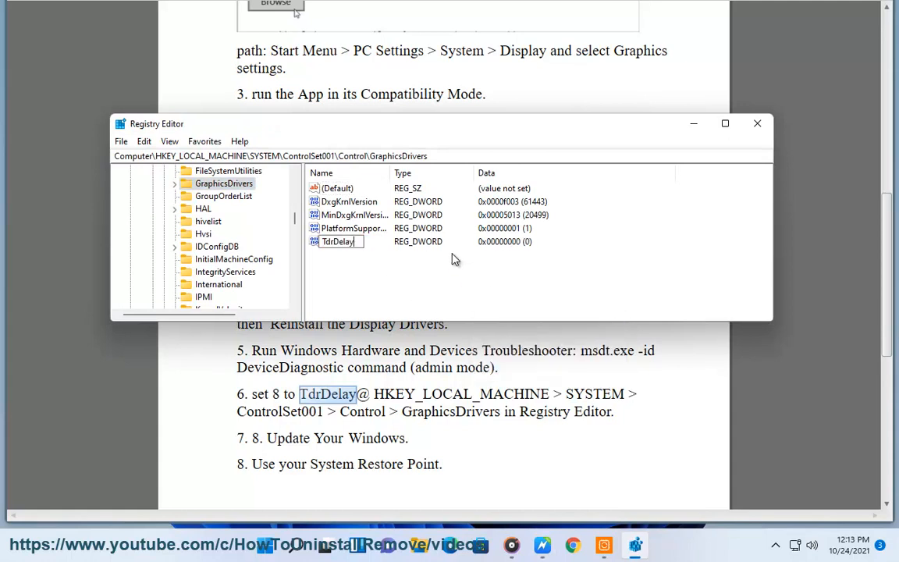
double_click(337, 240)
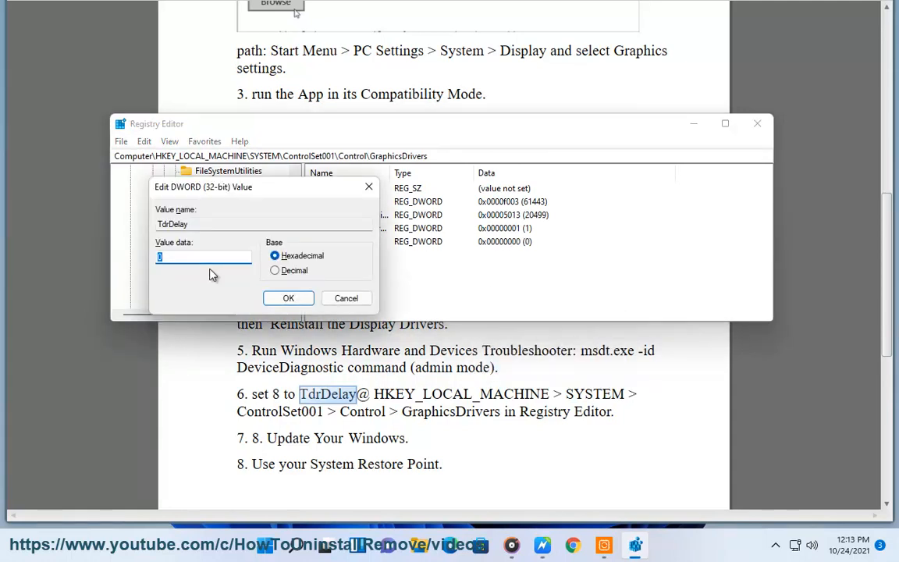
left_click(287, 296)
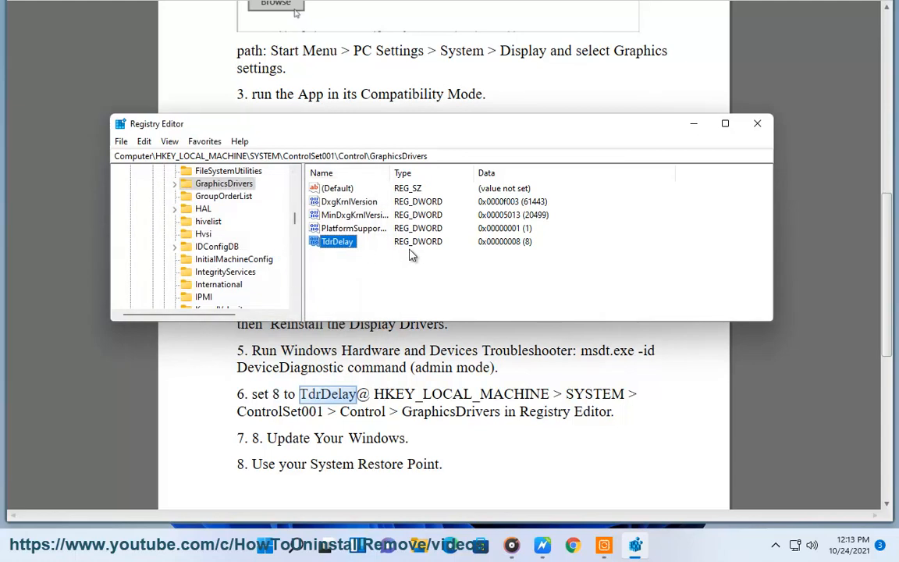
mouse_move(258, 527)
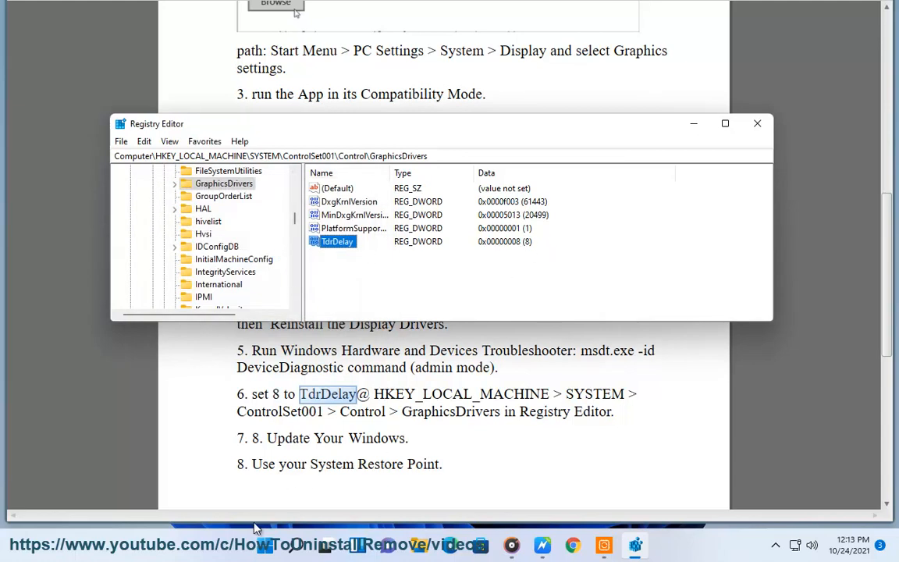
Delete the TdrDelay value again and close Registry Editor
left_click(622, 496)
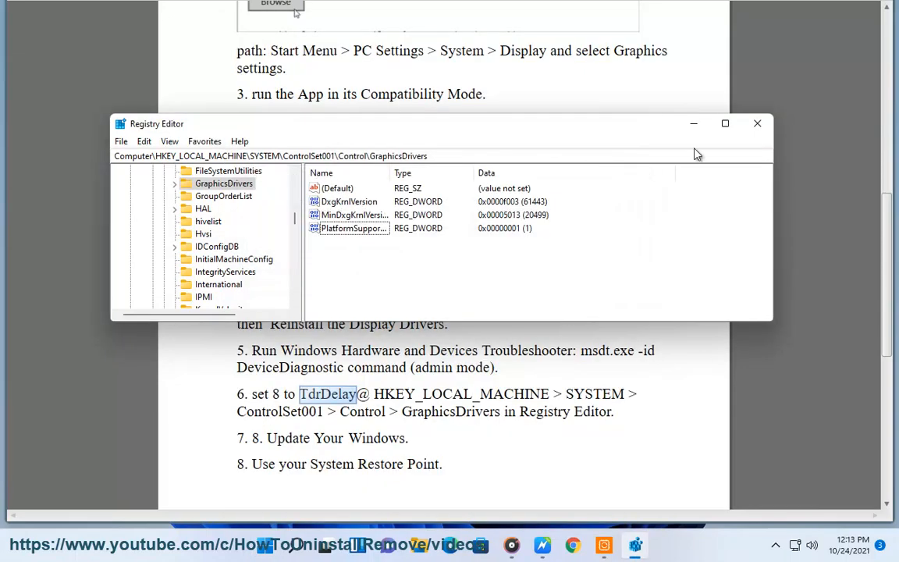
left_click(755, 124)
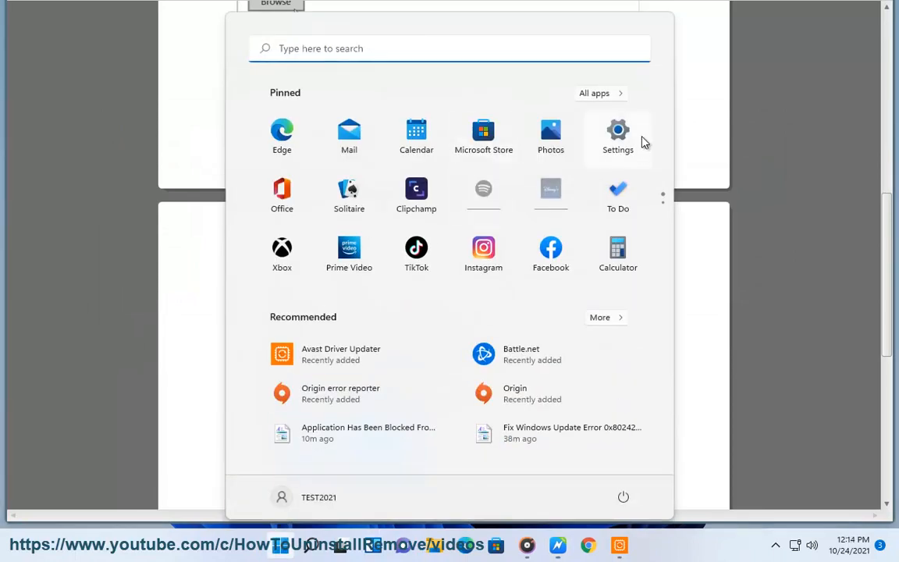
Go to Windows Update in Settings and run Check for updates, glancing at the guide in between
left_click(618, 138)
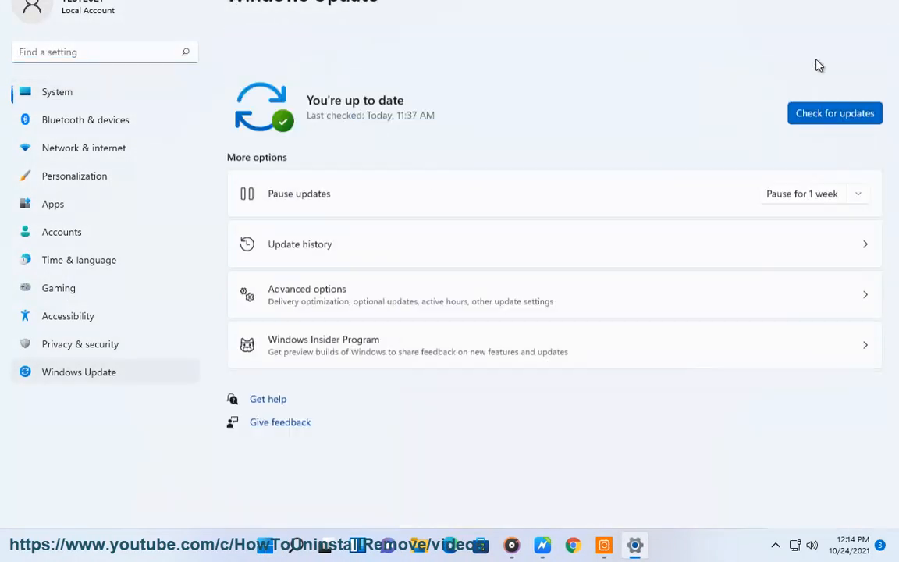
left_click(834, 113)
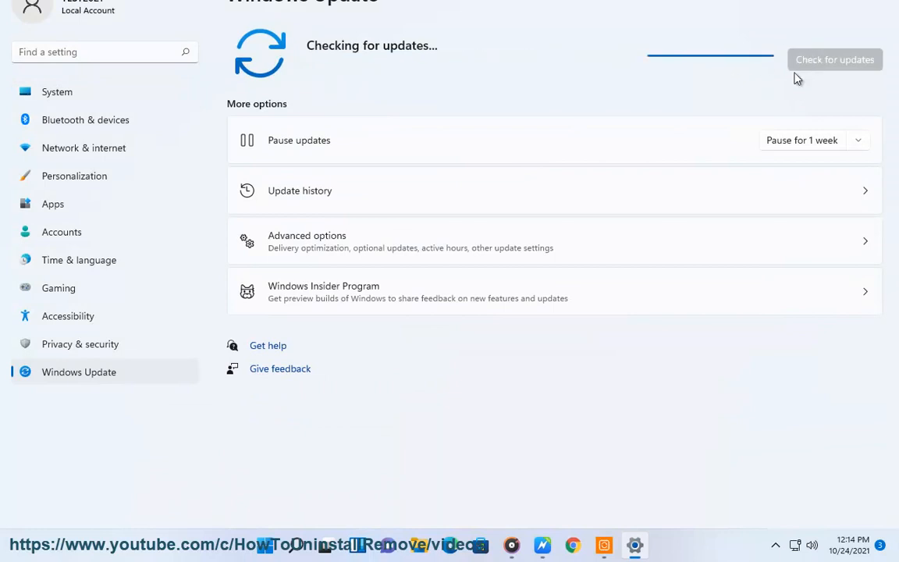
left_click(543, 545)
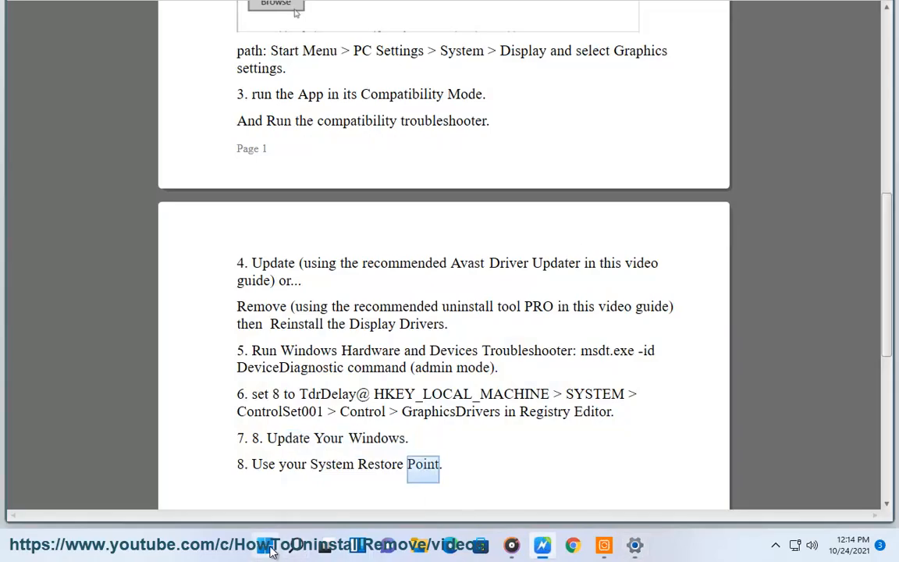
left_click(633, 544)
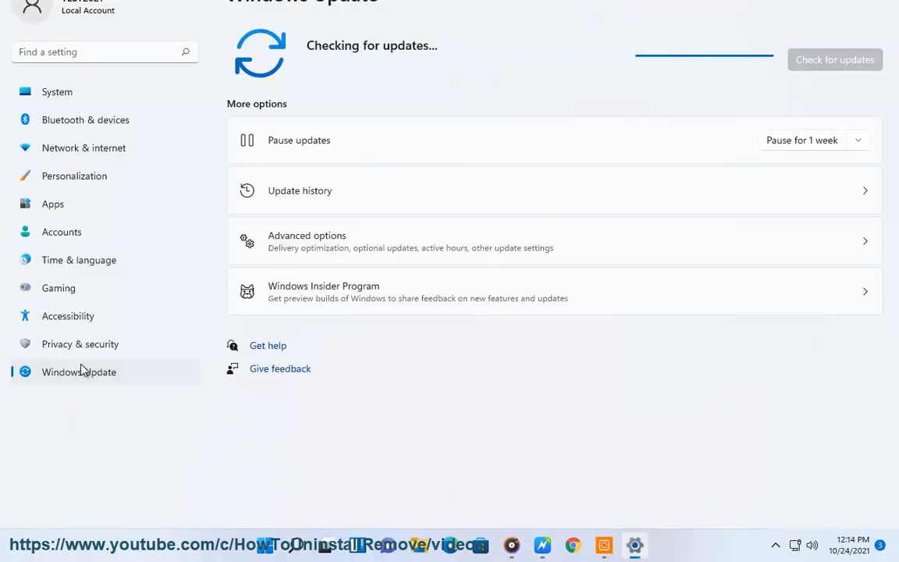